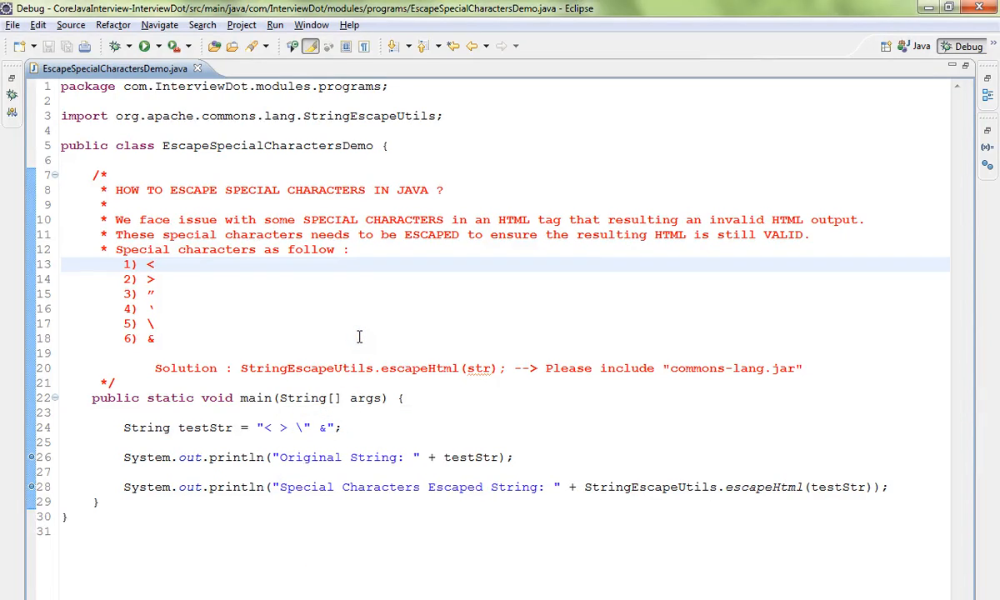
mouse_move(351, 314)
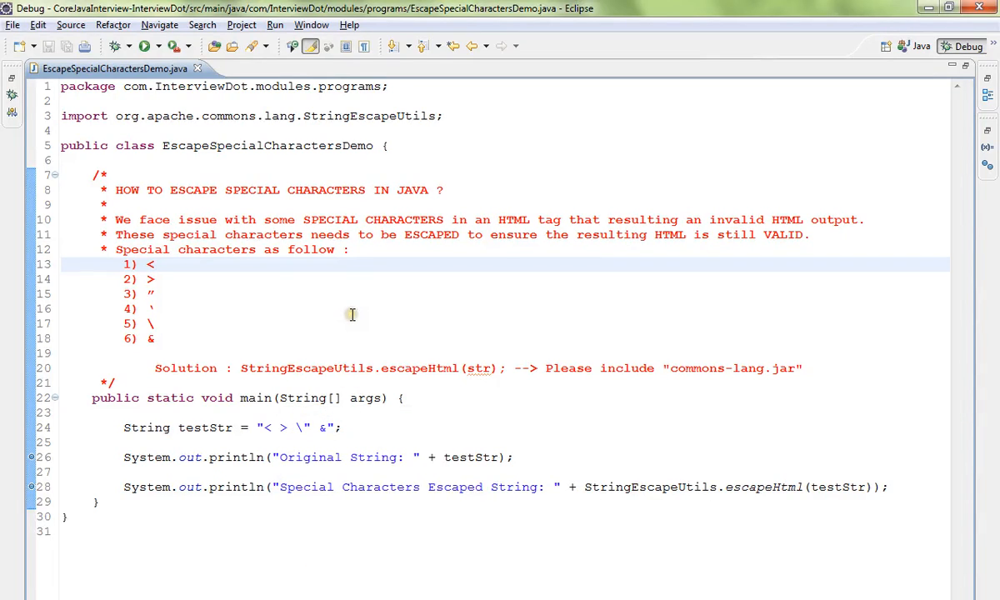
mouse_move(322, 234)
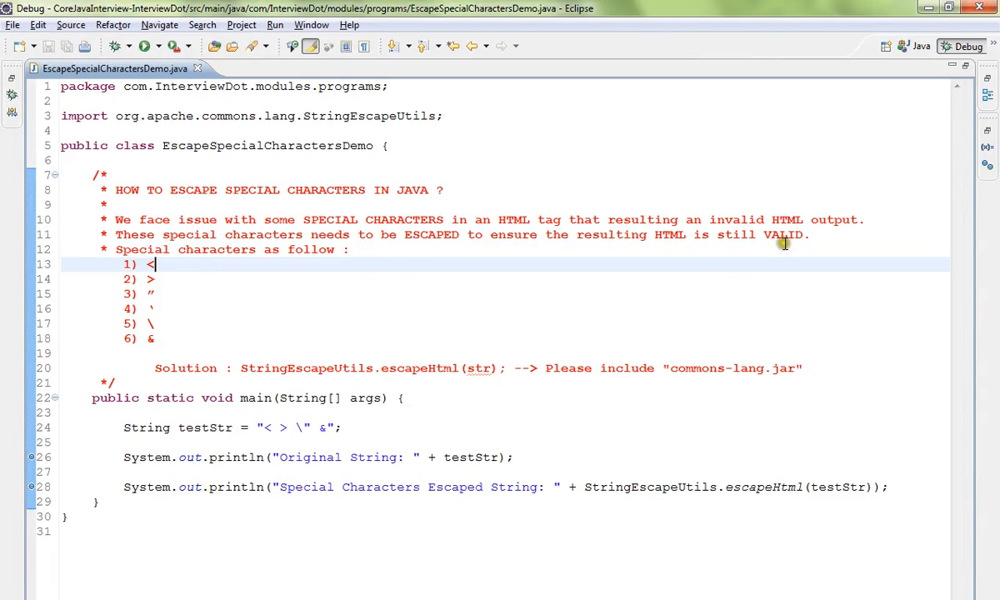
mouse_move(340, 262)
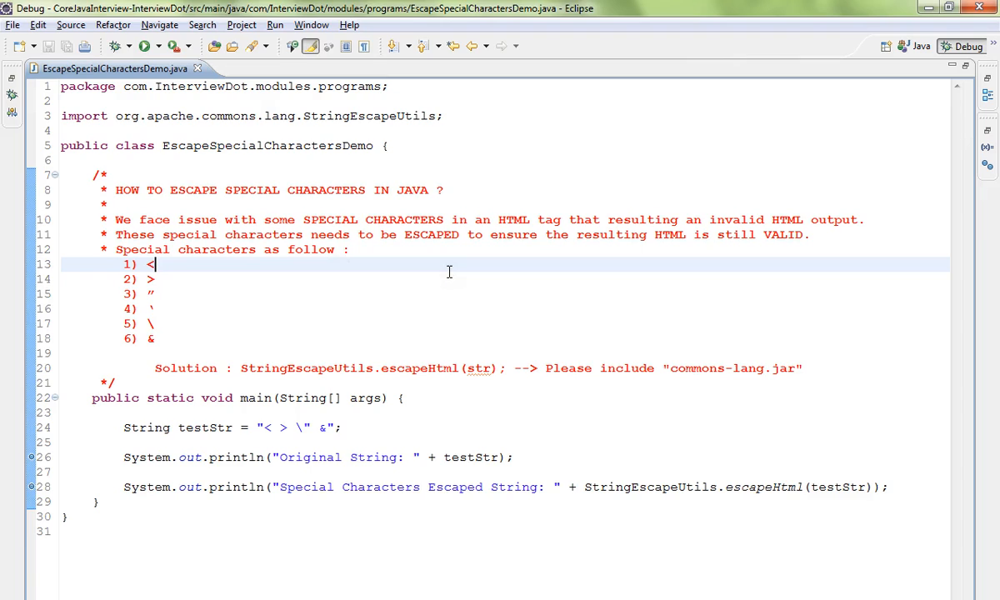
Highlight the special-character list, the StringEscapeUtils import and the escapeHtml call in the source
drag(154, 264, 167, 339)
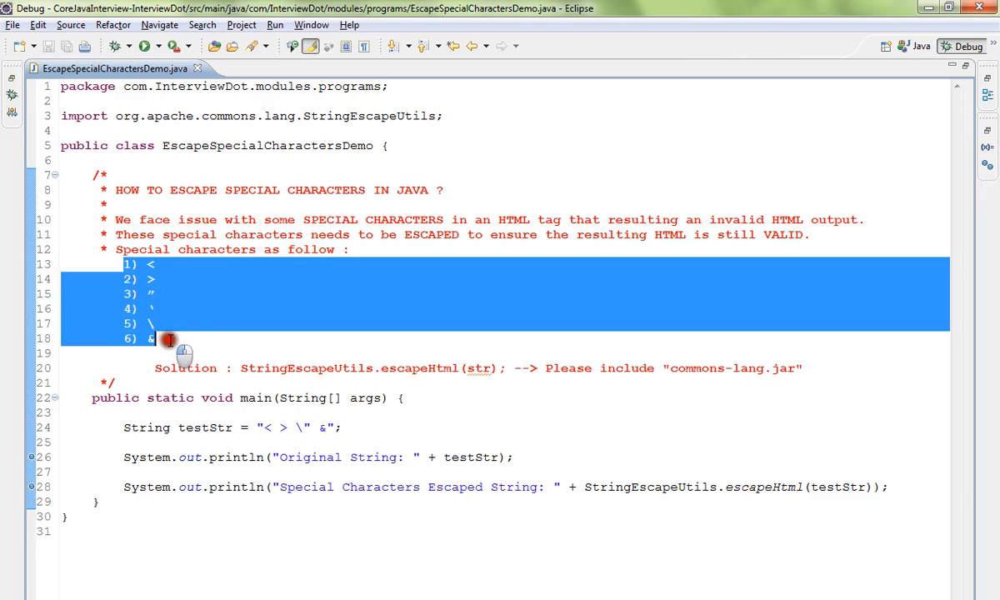
mouse_move(242, 332)
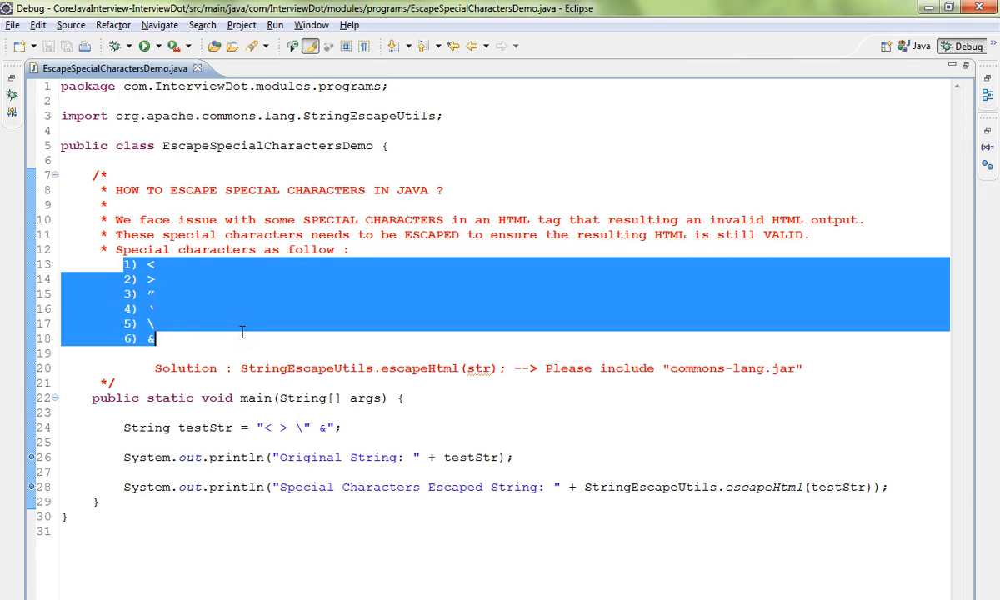
click(385, 397)
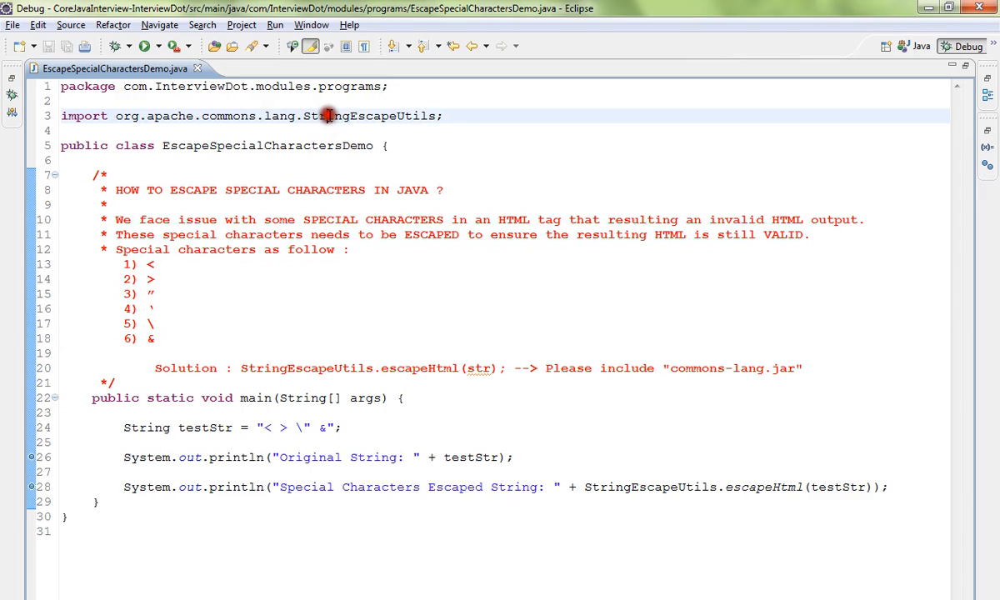
double_click(368, 116)
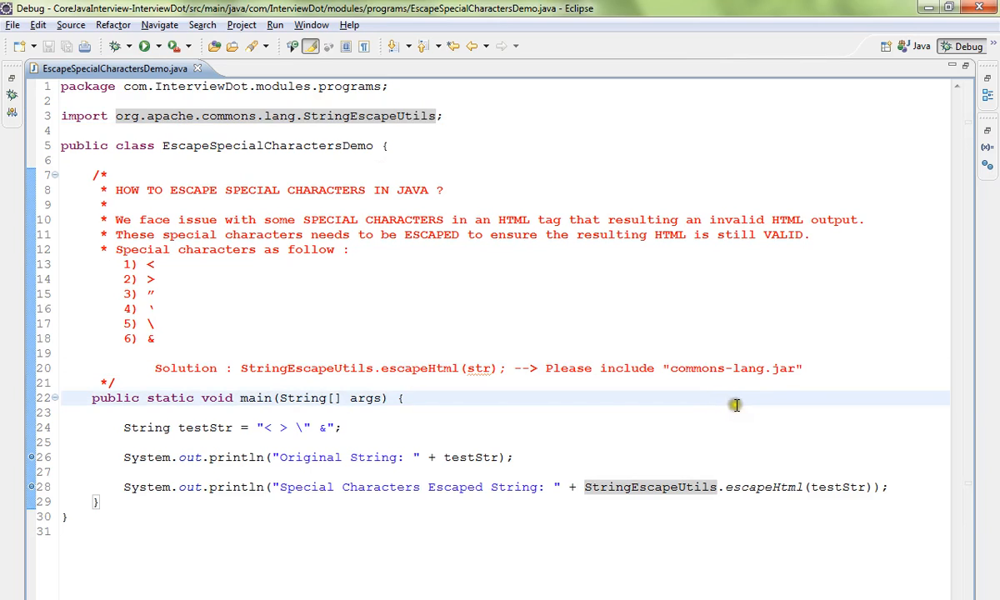
double_click(348, 367)
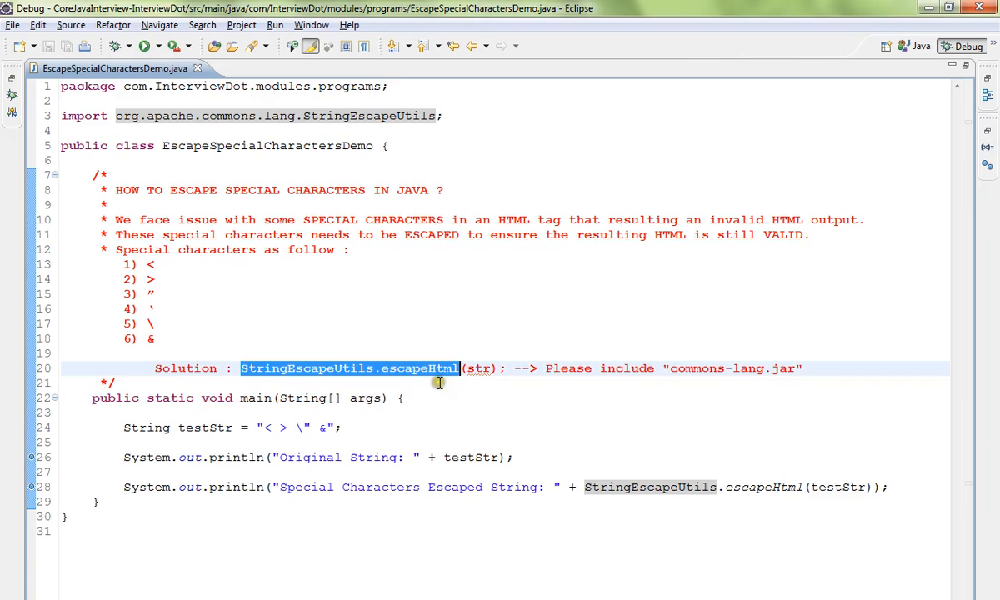
double_click(479, 368)
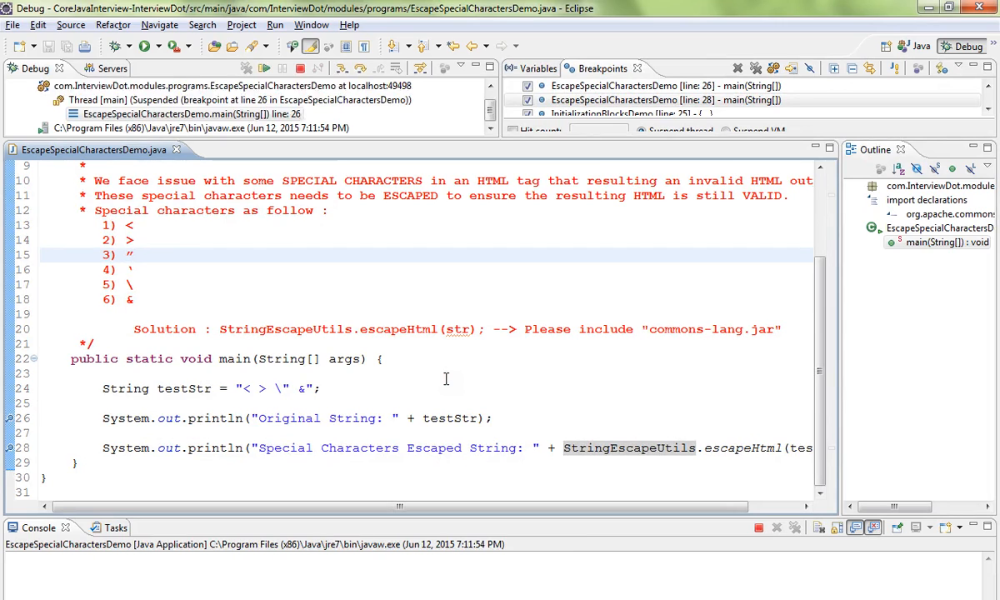
Resume to line 29 so the console prints the original and HTML-escaped strings
click(447, 417)
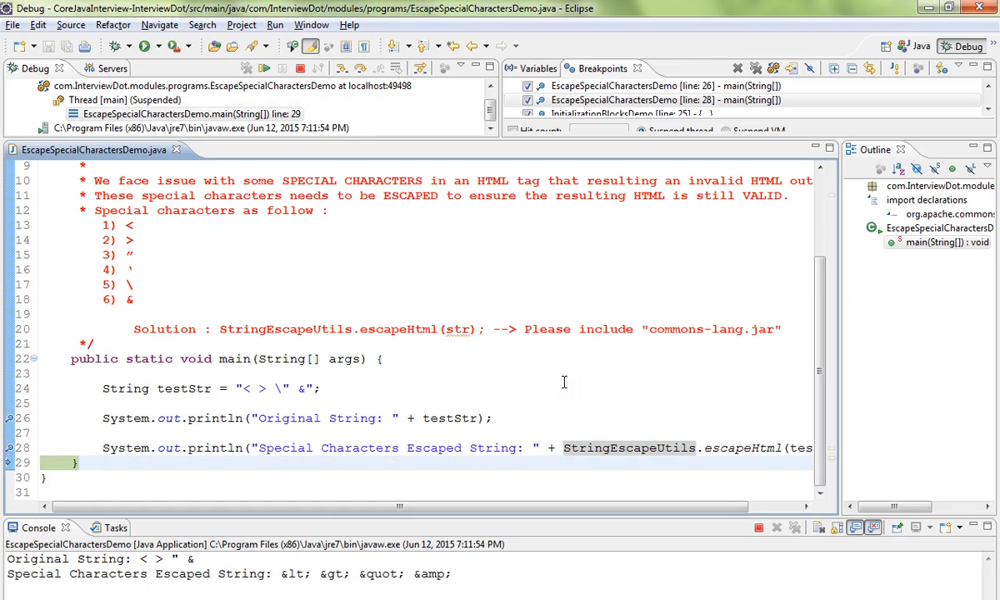
double_click(291, 573)
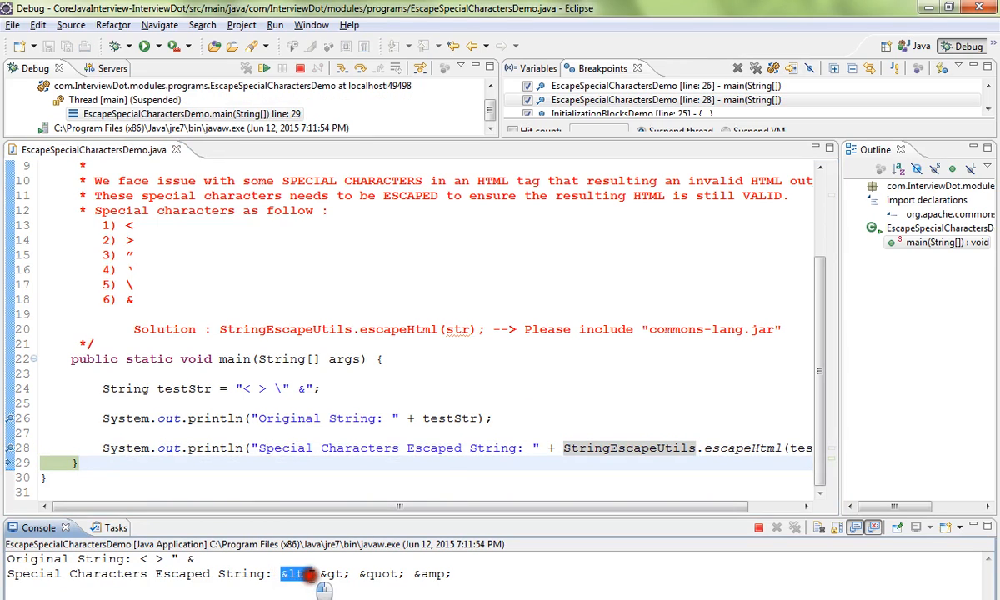
drag(283, 573, 442, 573)
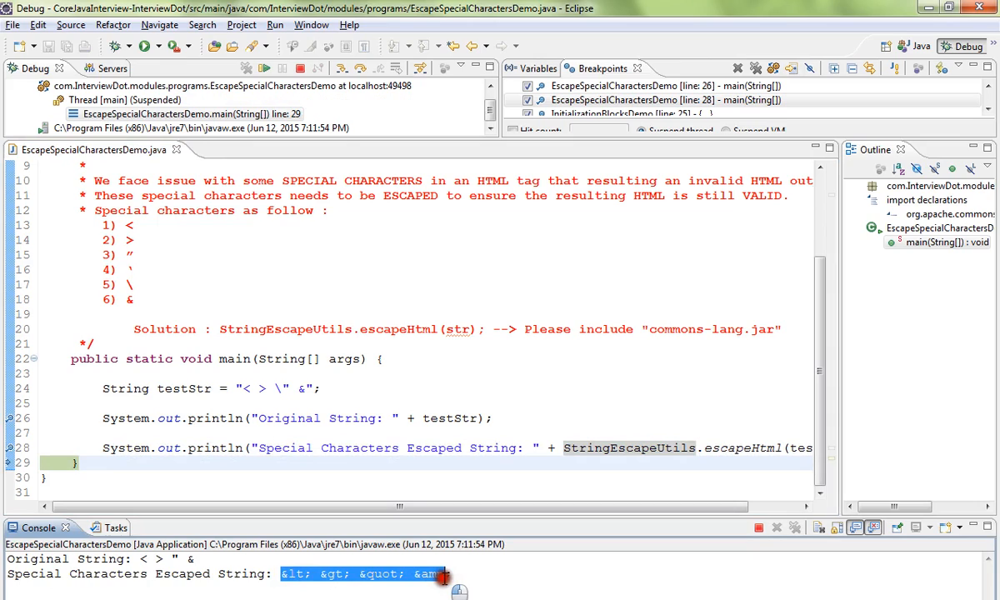
click(287, 573)
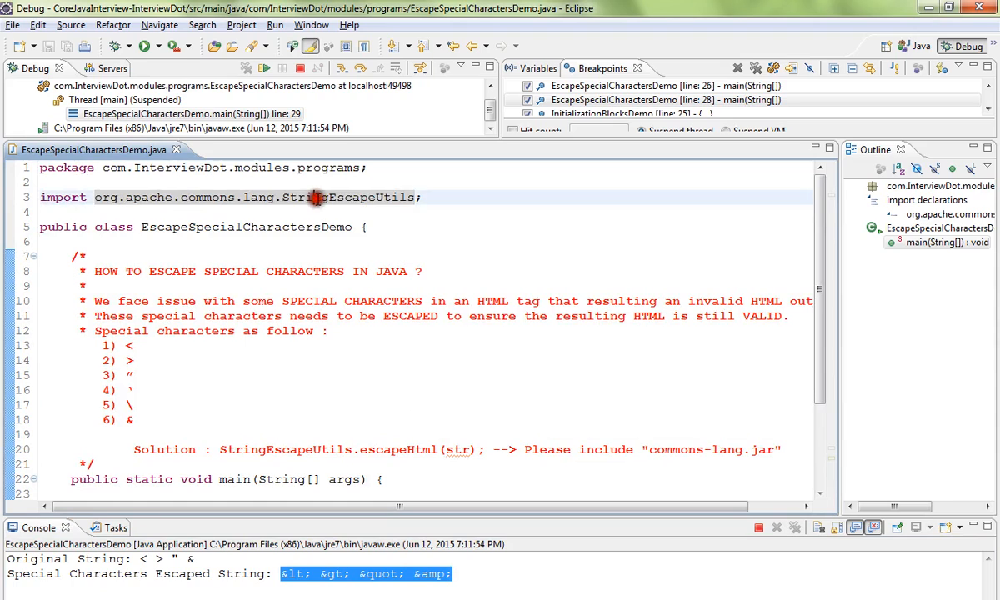
double_click(349, 197)
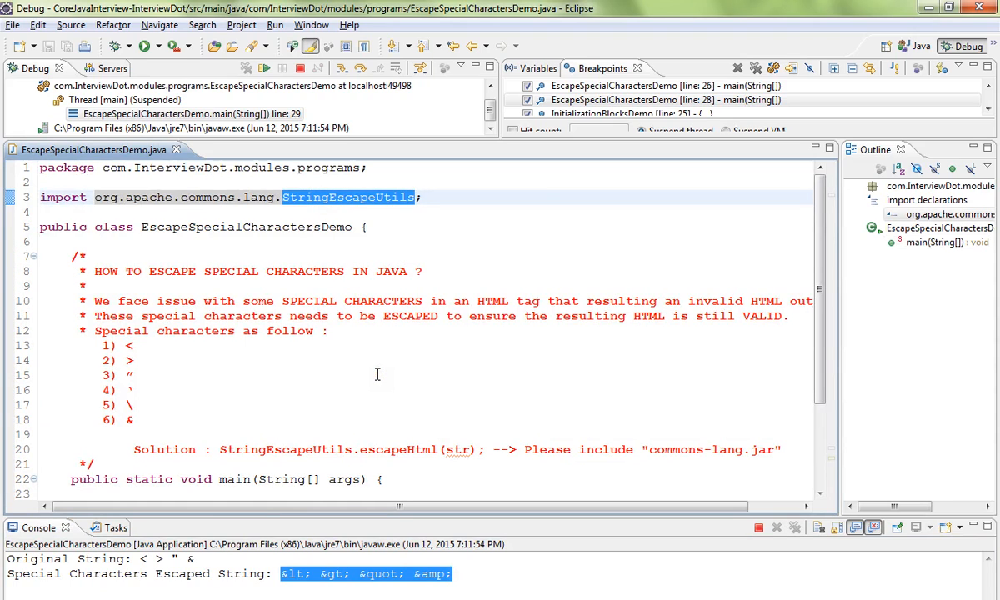